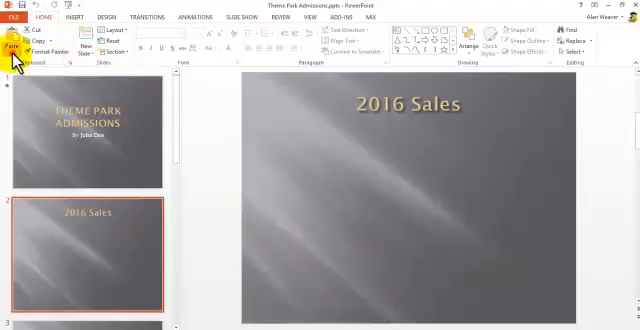
Step: Enter 30000 as North America's 1st Quarter admissions in the Excel table
left_click(12, 40)
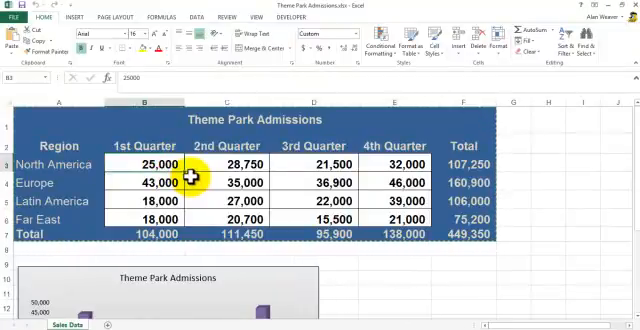
type("30000")
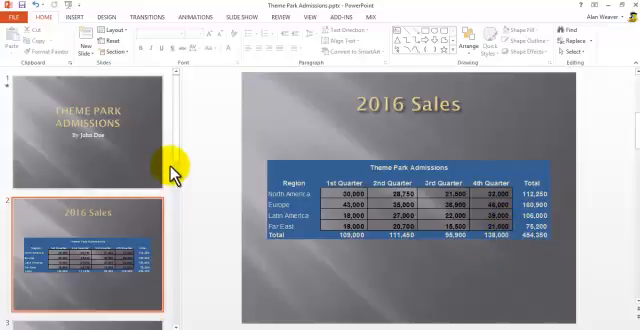
Step: Paste the chart via Paste Special as a linked Microsoft Excel Chart Object
scroll("down", 3)
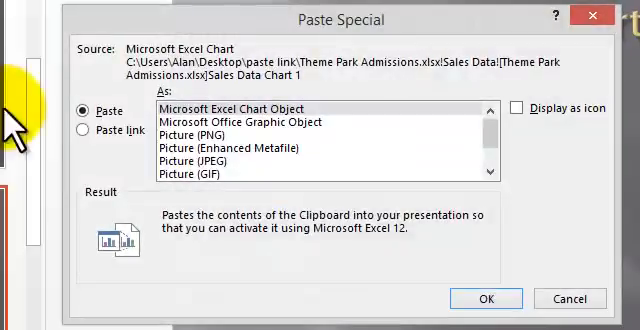
left_click(80, 132)
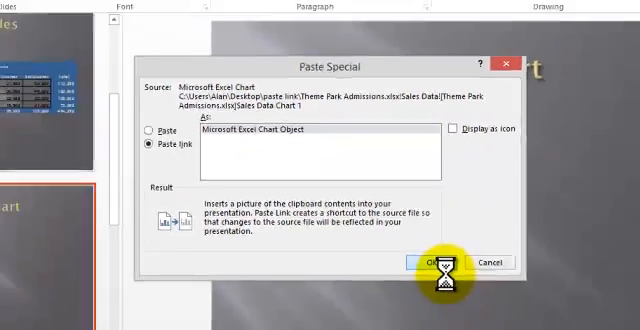
left_click(428, 262)
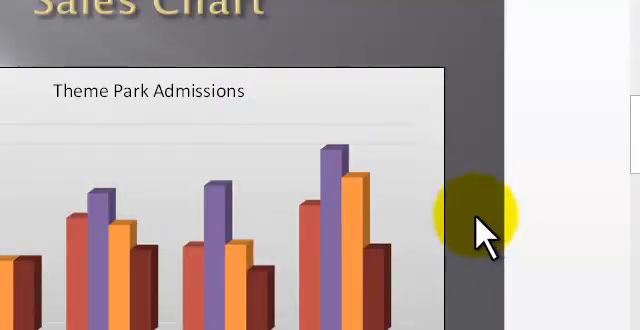
mouse_move(484, 240)
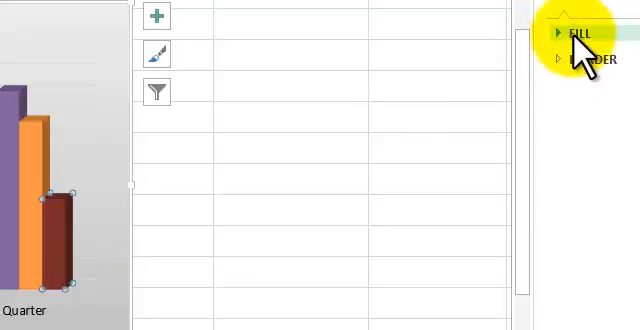
Step: Give the Far East data series a solid yellow fill in the Excel chart
left_click(564, 32)
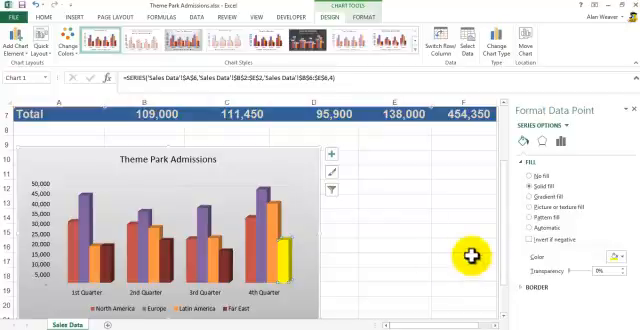
mouse_move(468, 256)
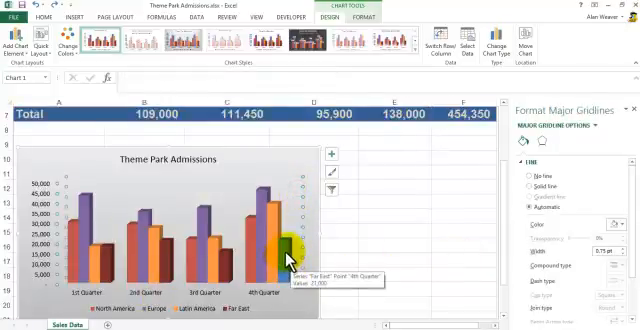
left_click(290, 244)
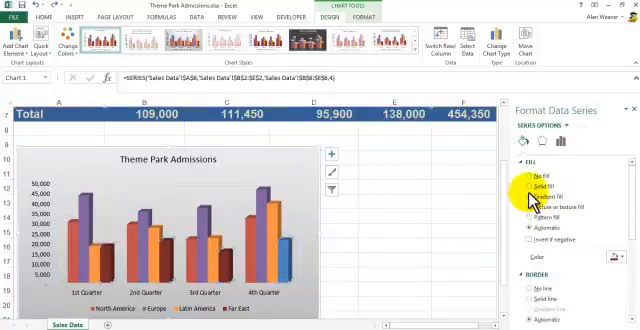
left_click(534, 184)
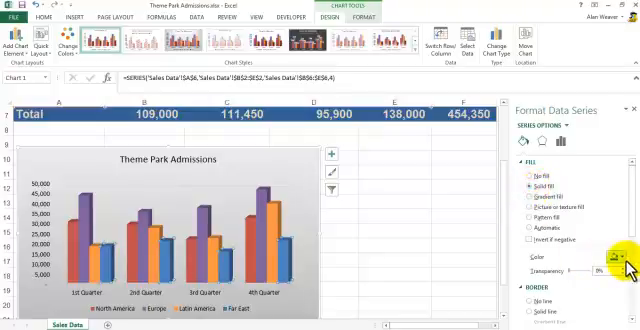
left_click(600, 268)
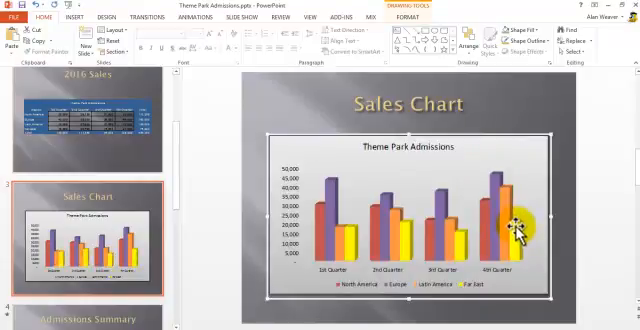
mouse_move(516, 220)
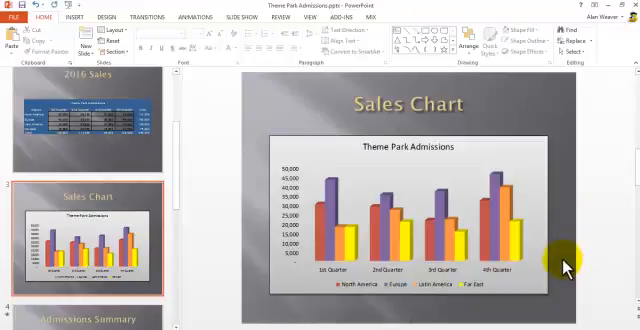
mouse_move(570, 270)
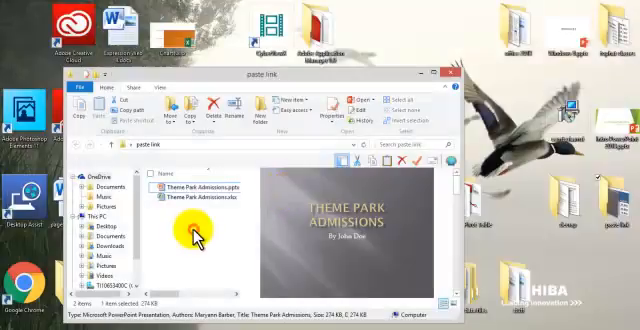
Step: Open the Theme Park Admissions .pptx and allow Update Links in the security notice
left_click(190, 230)
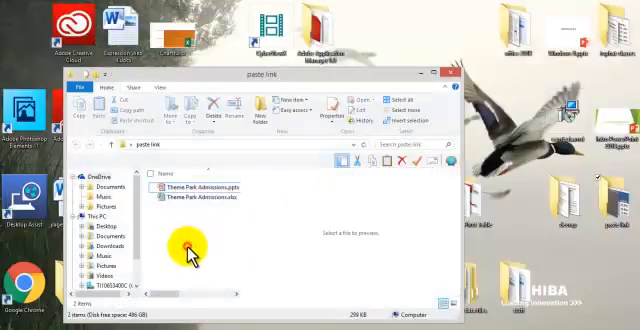
double_click(188, 244)
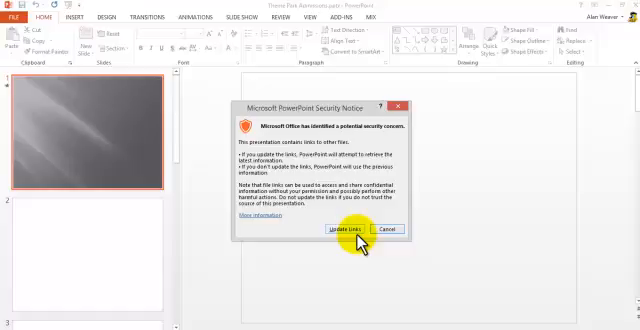
left_click(346, 230)
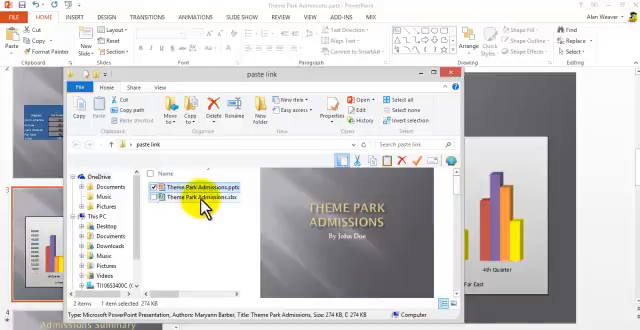
Step: Open the Theme Park Admissions .xlsx workbook in Excel from File Explorer
double_click(204, 208)
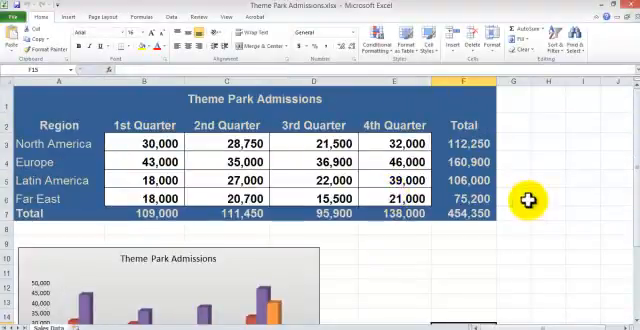
left_click(408, 148)
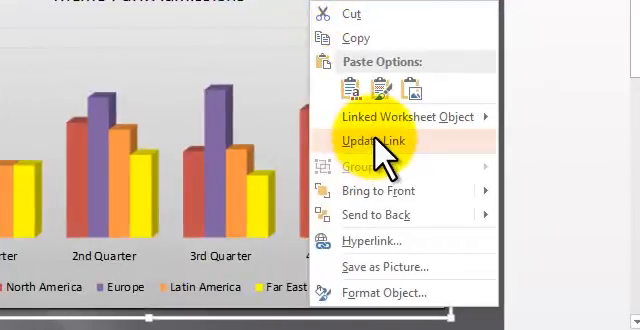
Step: Update Link on the slide's chart so it reflects the edited workbook figures
left_click(368, 138)
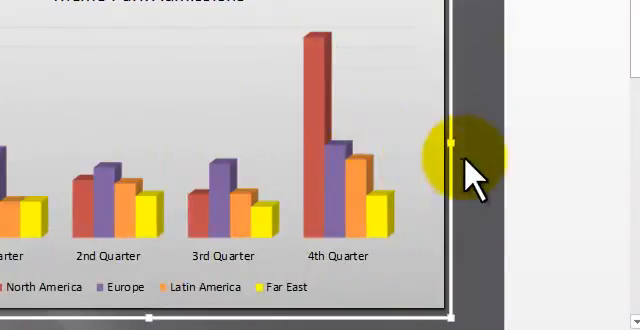